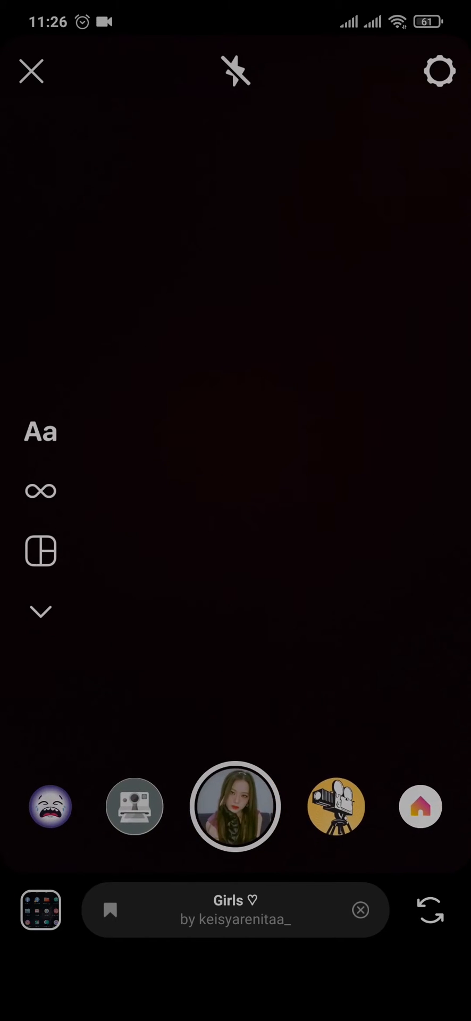
Step: Swipe through the saved effects tray until the 90s barbed-wire heart effect is applied
scroll(left, 3)
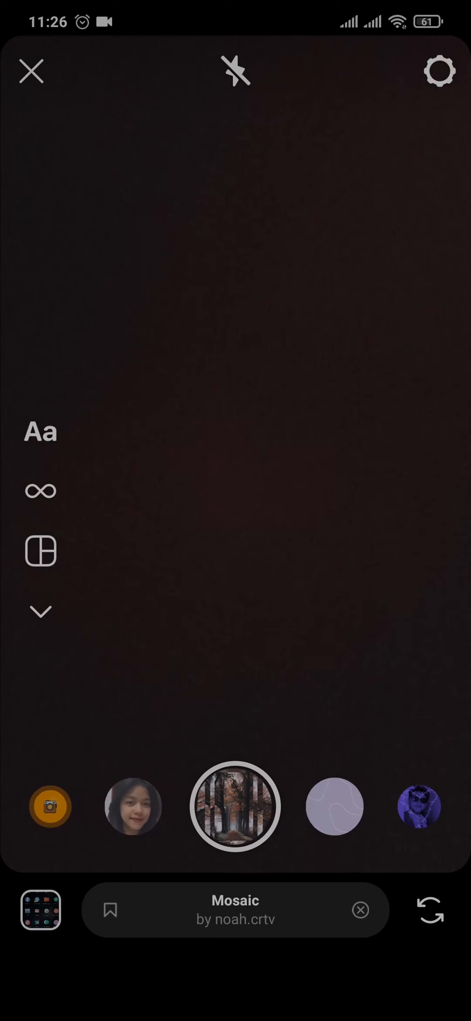
scroll(left, 3)
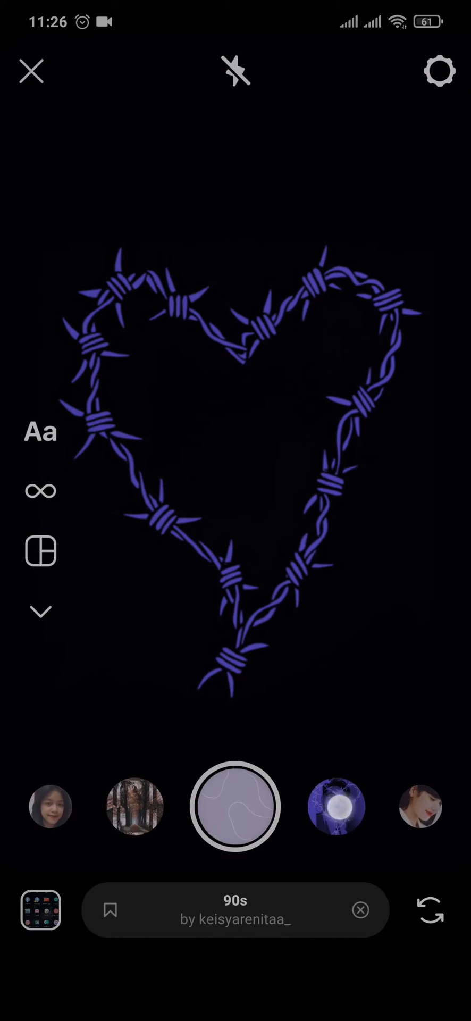
scroll(left, 3)
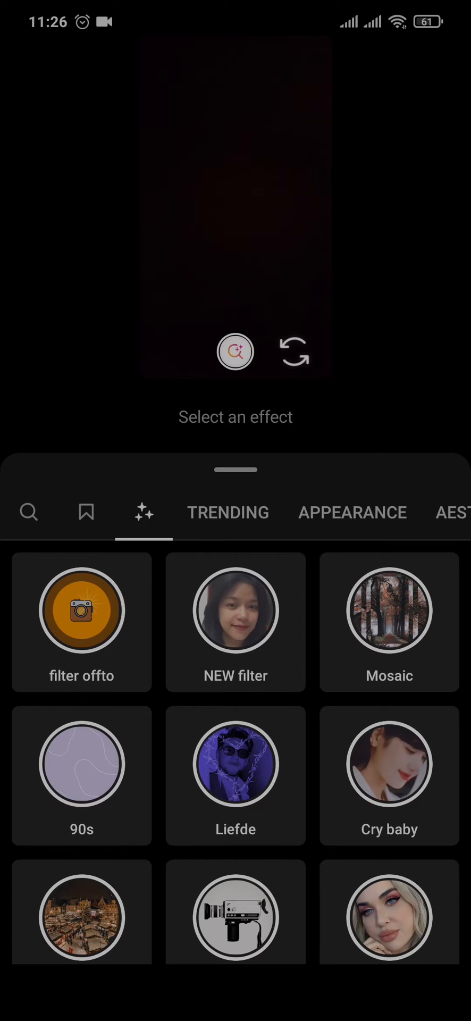
Step: Reach the end of the tray and enter Browse Effects to see the full effects gallery
scroll(down, 3)
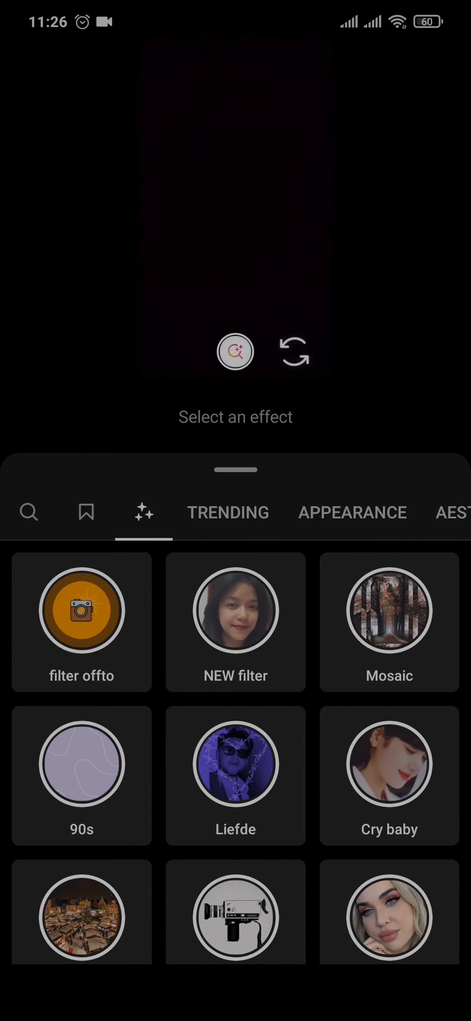
Step: Preview the NEW filter effect by t.ahiuy7 from the gallery grid
click(235, 611)
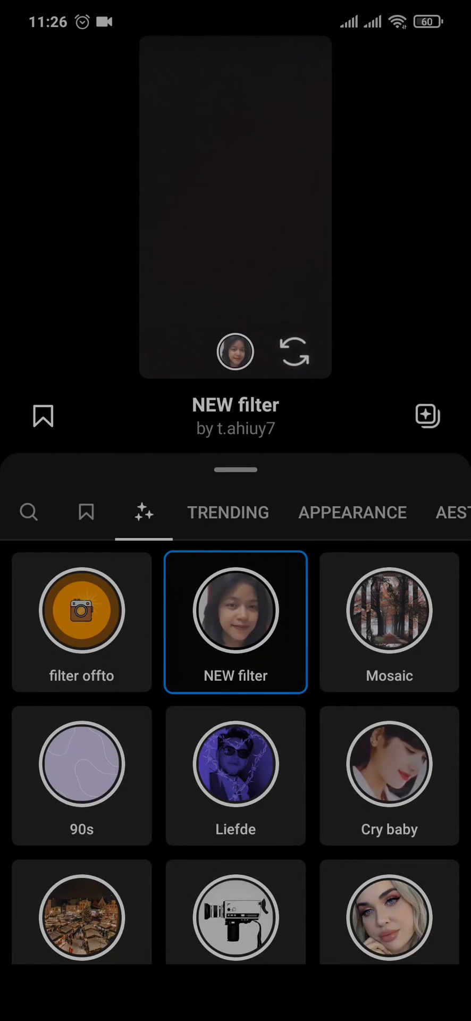